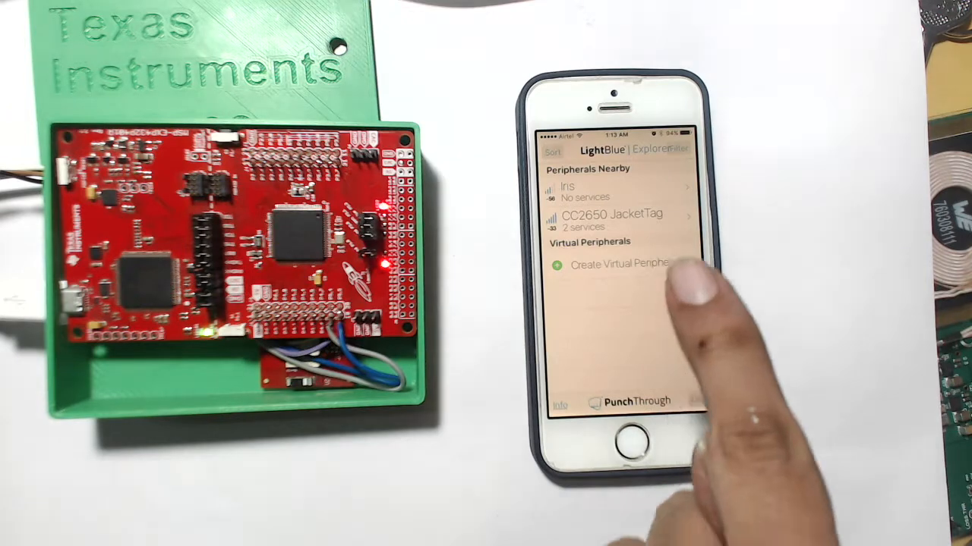
Step: Connect to the CC2650 JacketTag peripheral and browse down its services and characteristics list
left_click(611, 220)
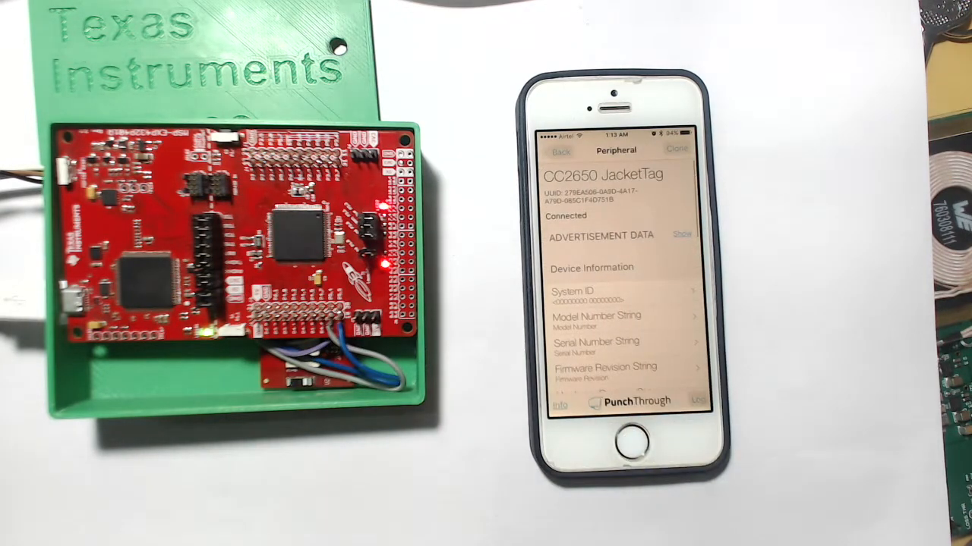
scroll("down", 3)
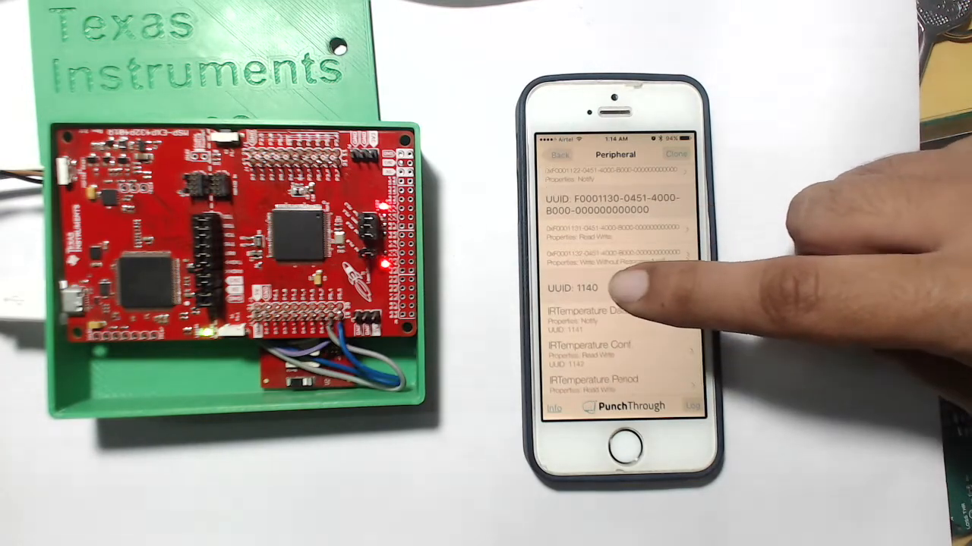
scroll("down", 3)
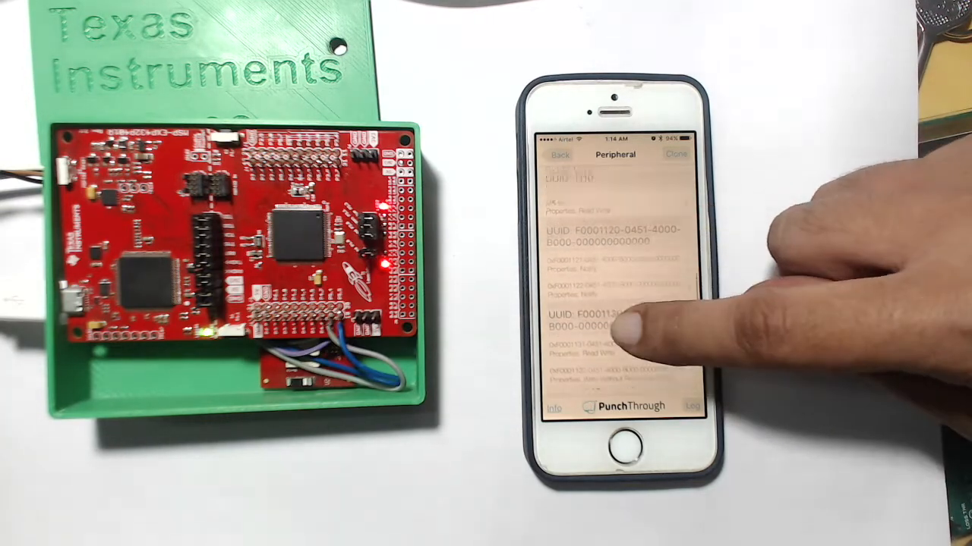
scroll("down", 3)
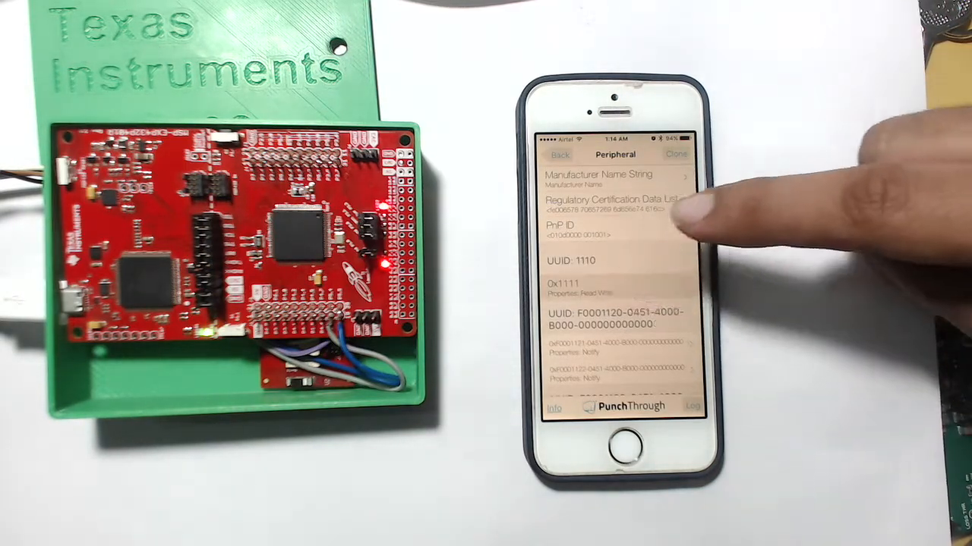
Step: Write hex values, including FF digits, to the JacketTag's 0x1111 characteristic
left_click(583, 288)
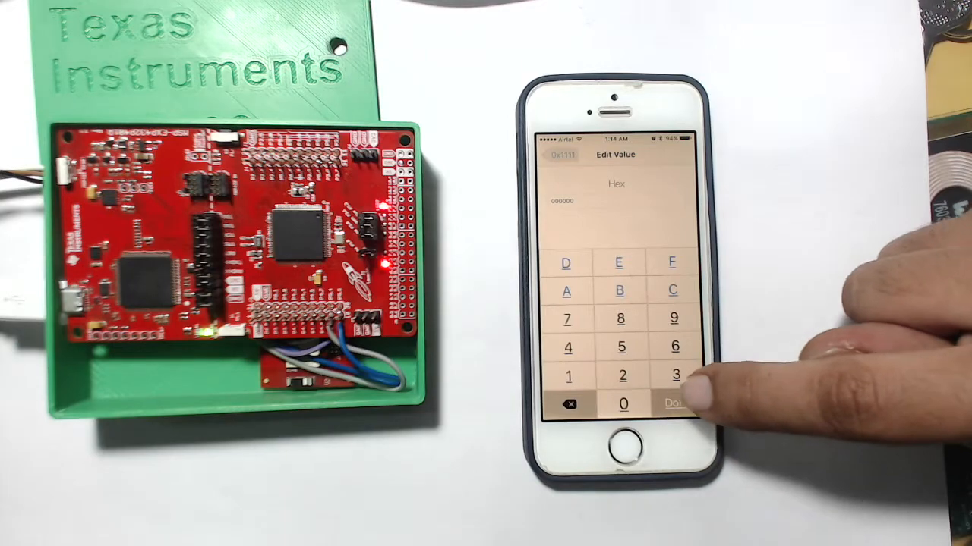
left_click(673, 402)
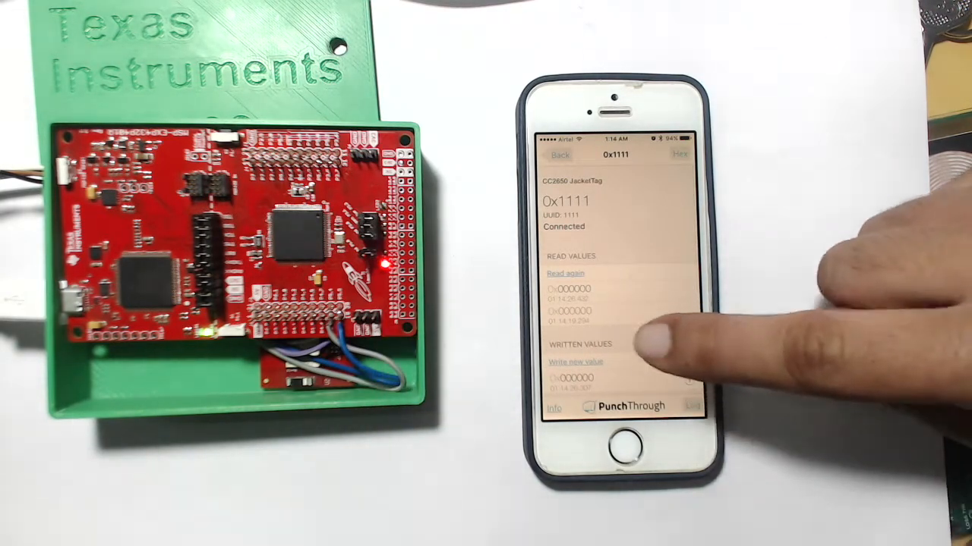
left_click(576, 361)
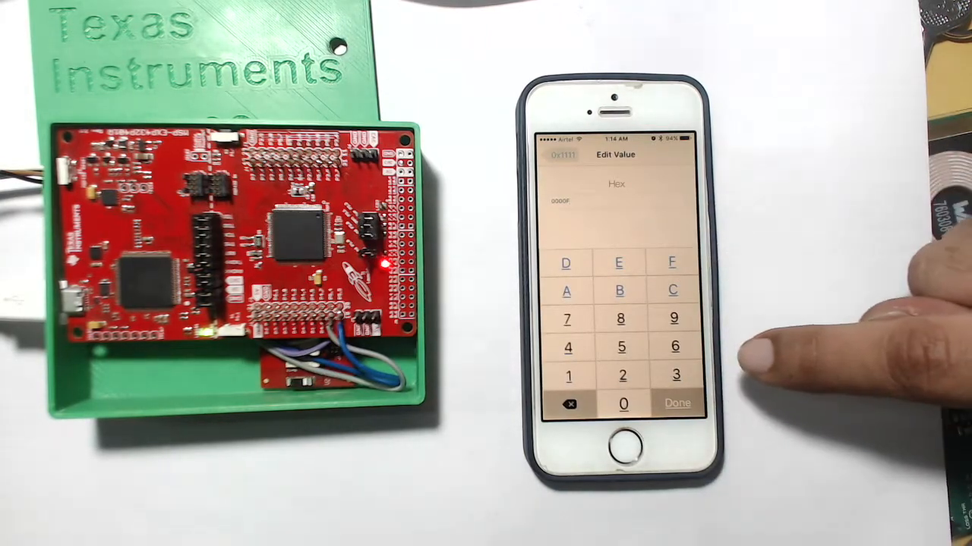
left_click(671, 262)
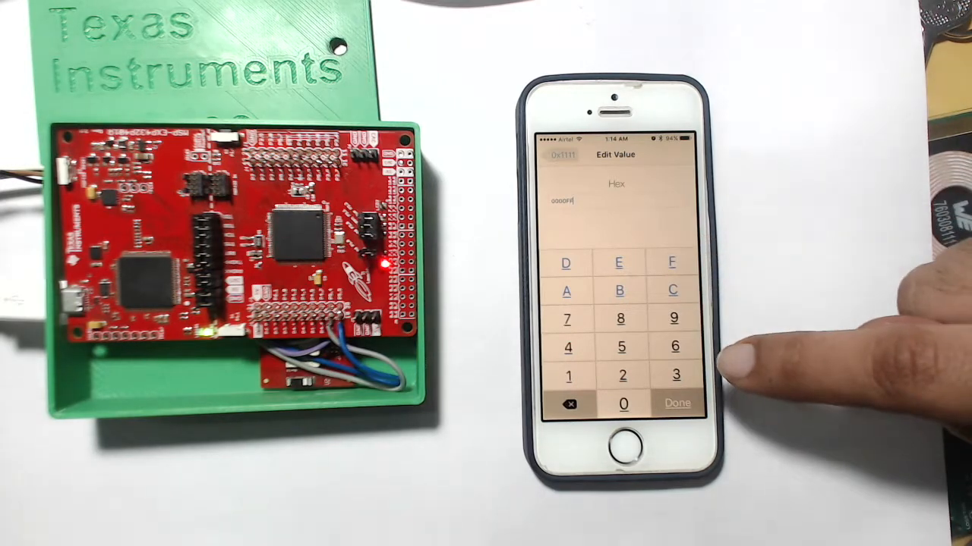
left_click(676, 403)
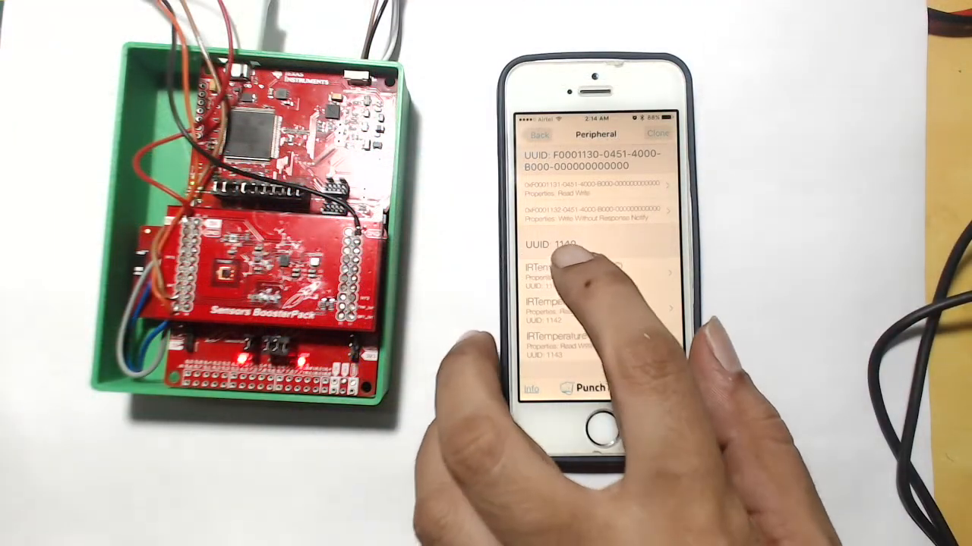
Step: Listen for notifications on IRTemperature Data (C) under UUID 1140 so readings stream in
left_click(577, 274)
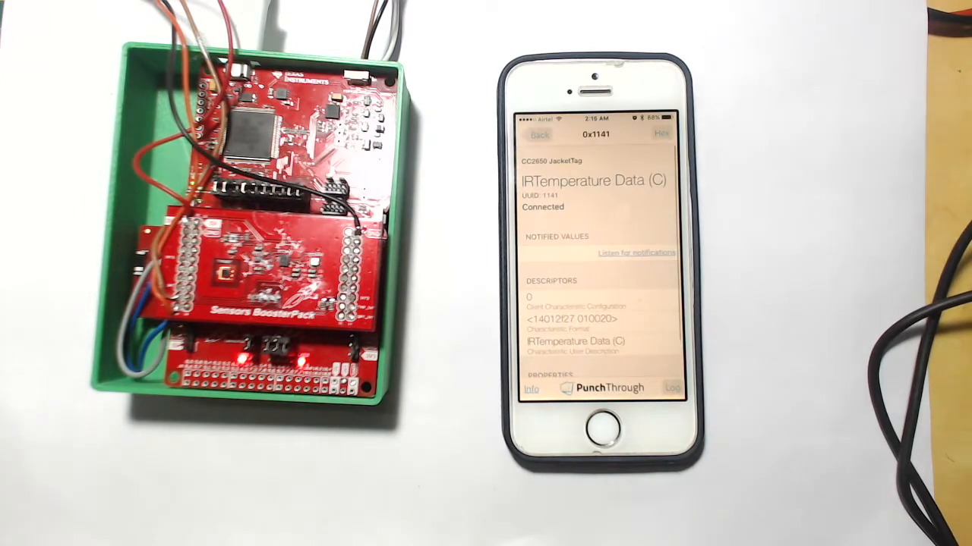
left_click(636, 253)
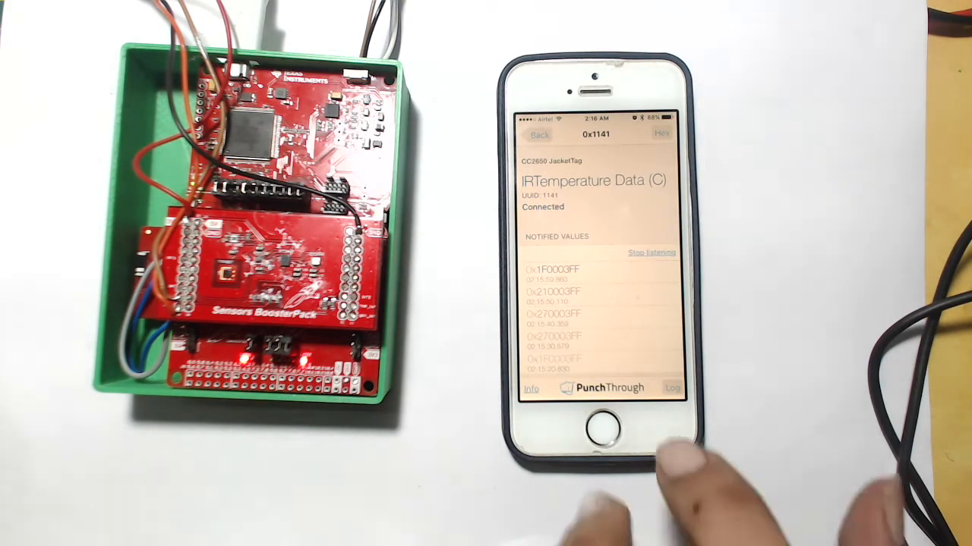
left_click(539, 134)
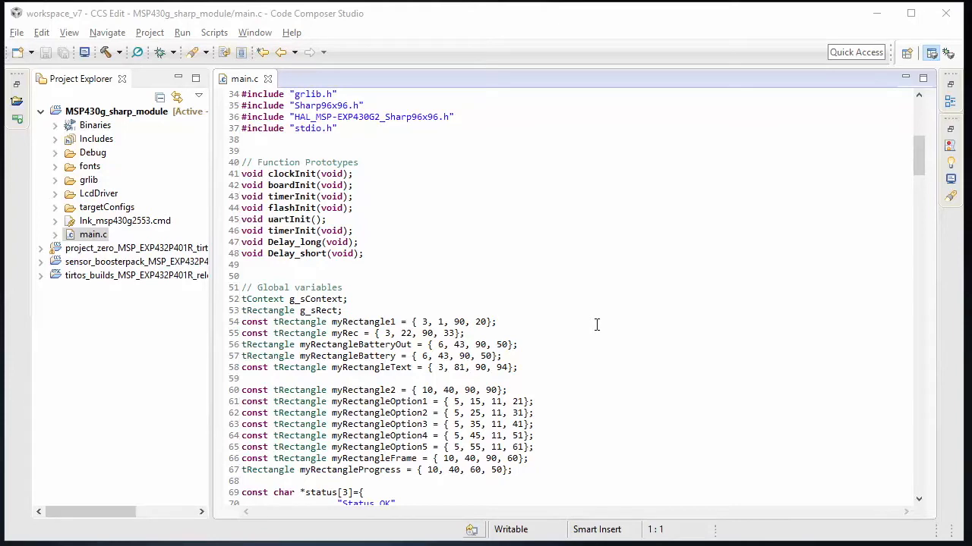
scroll("down", 3)
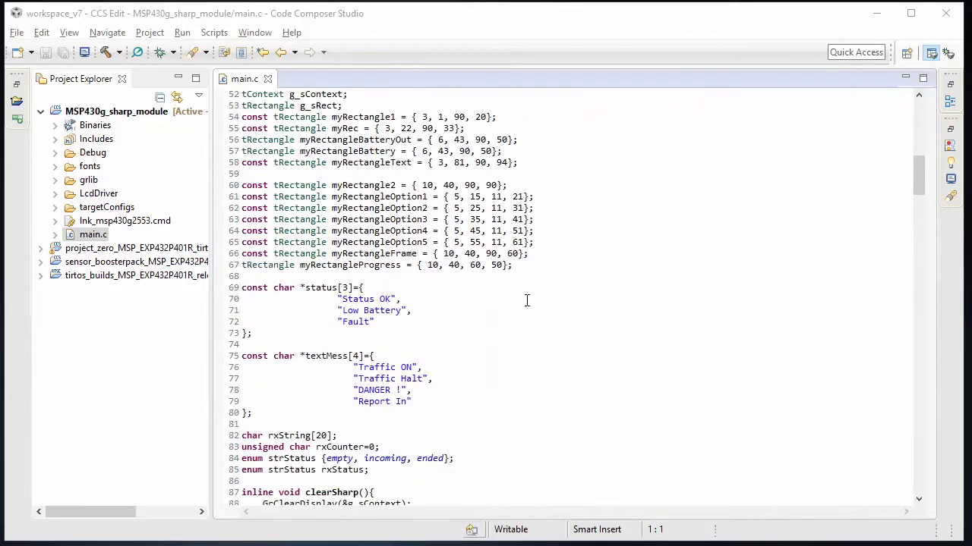
double_click(357, 298)
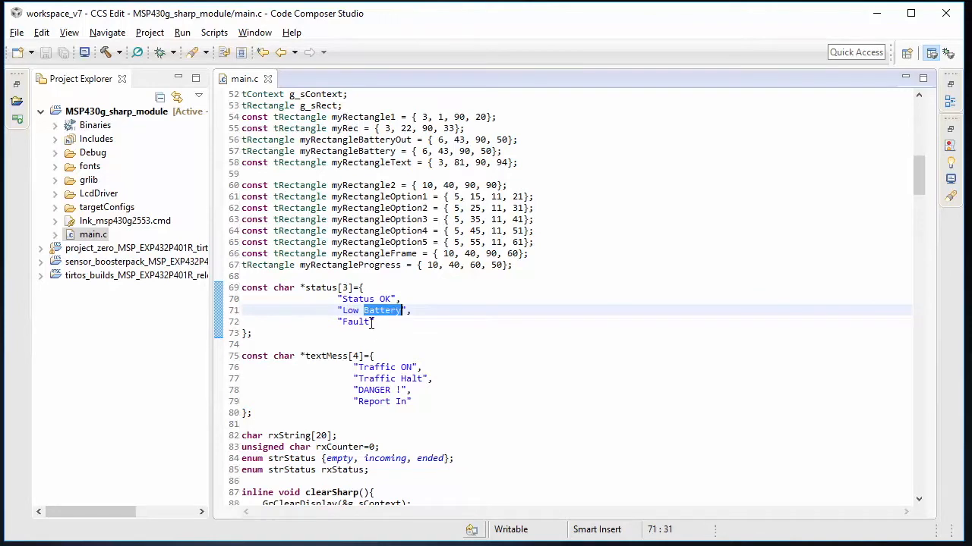
scroll("down", 3)
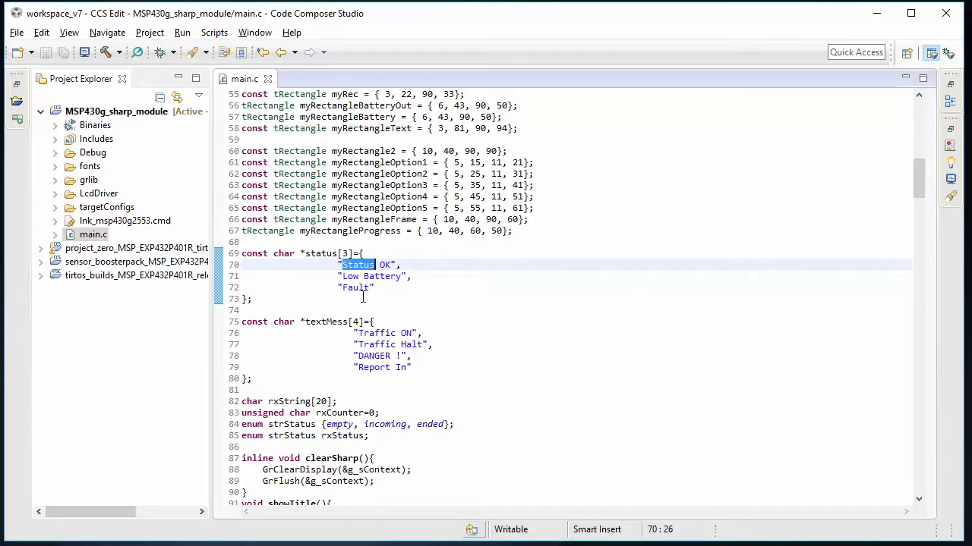
scroll("down", 3)
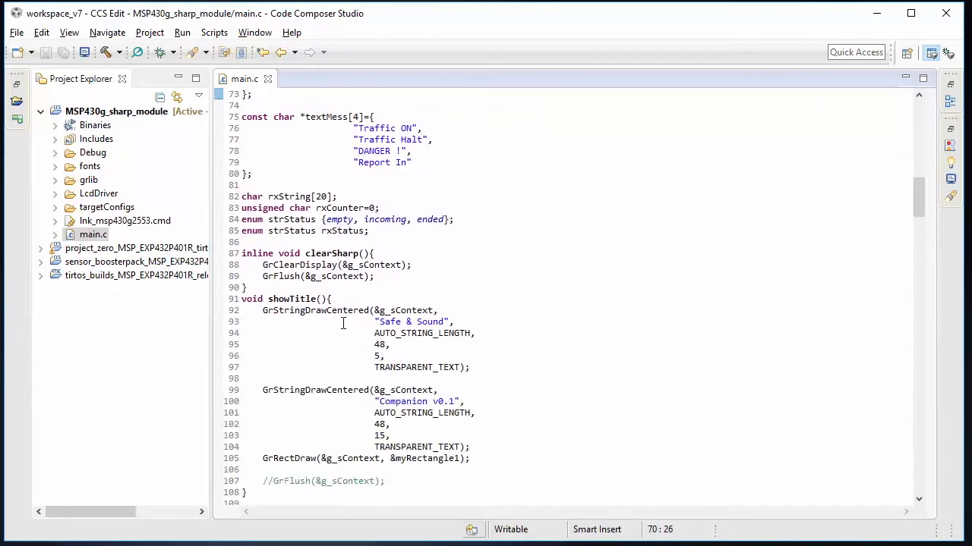
mouse_move(414, 317)
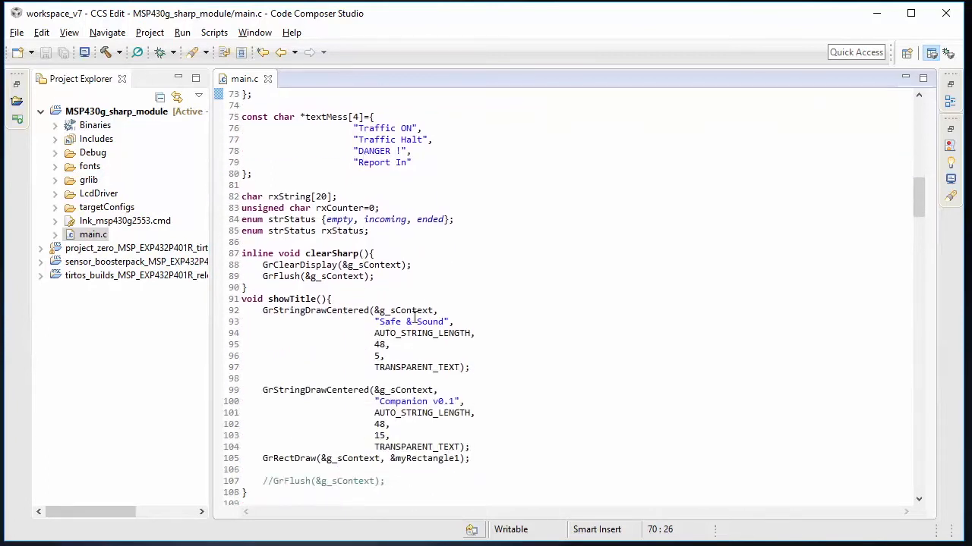
double_click(406, 311)
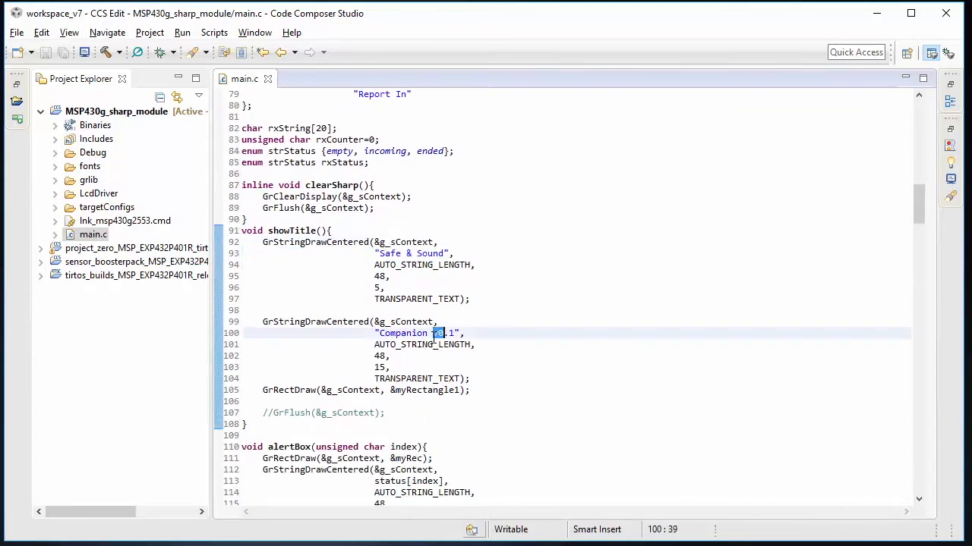
scroll("down", 3)
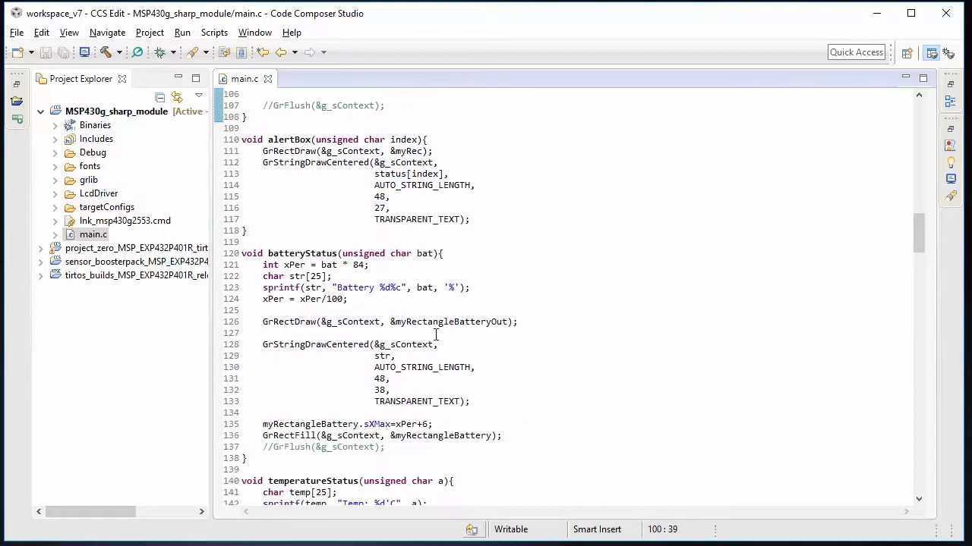
double_click(354, 287)
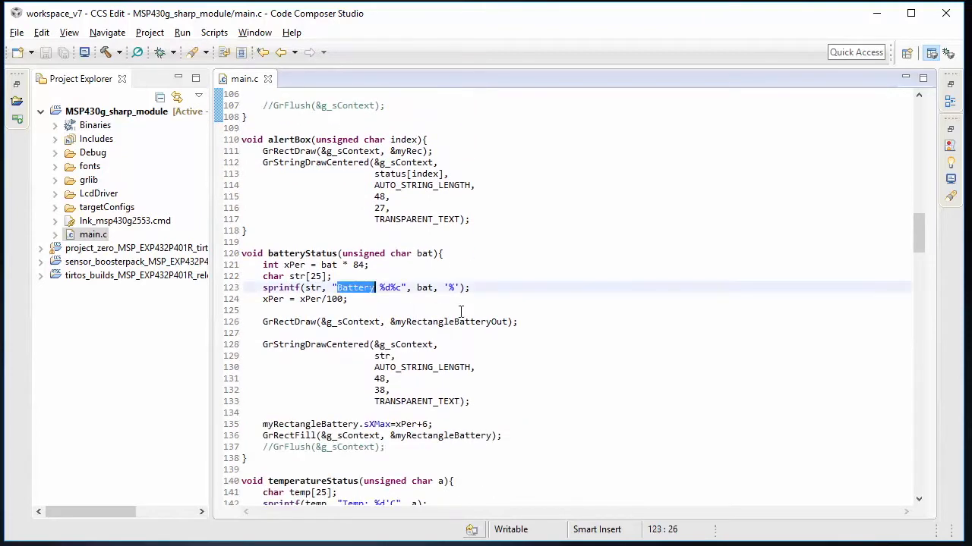
scroll("down", 3)
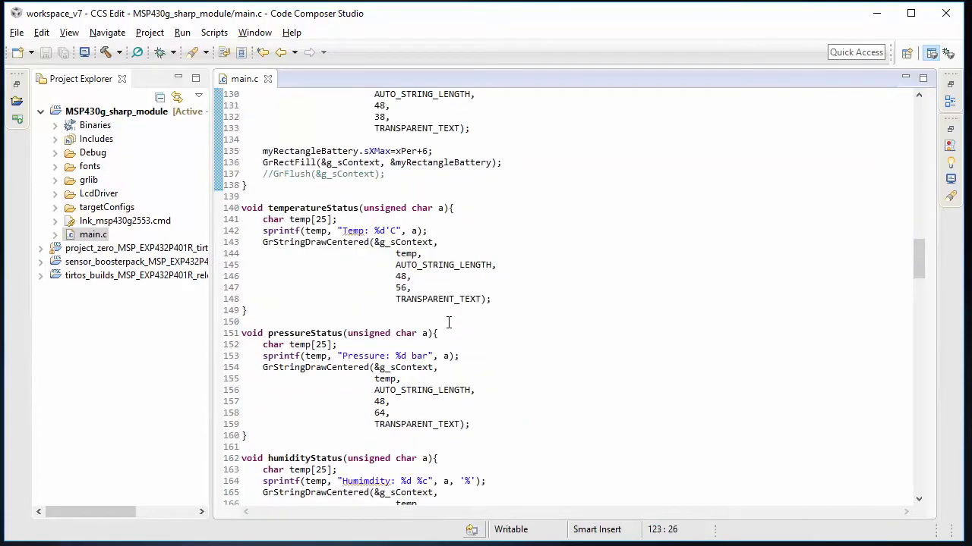
scroll("down", 3)
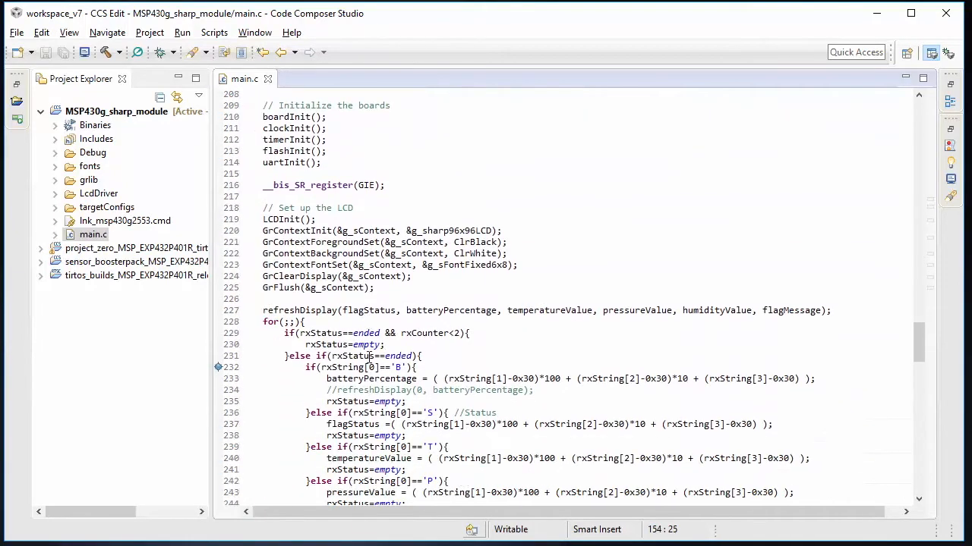
scroll("down", 3)
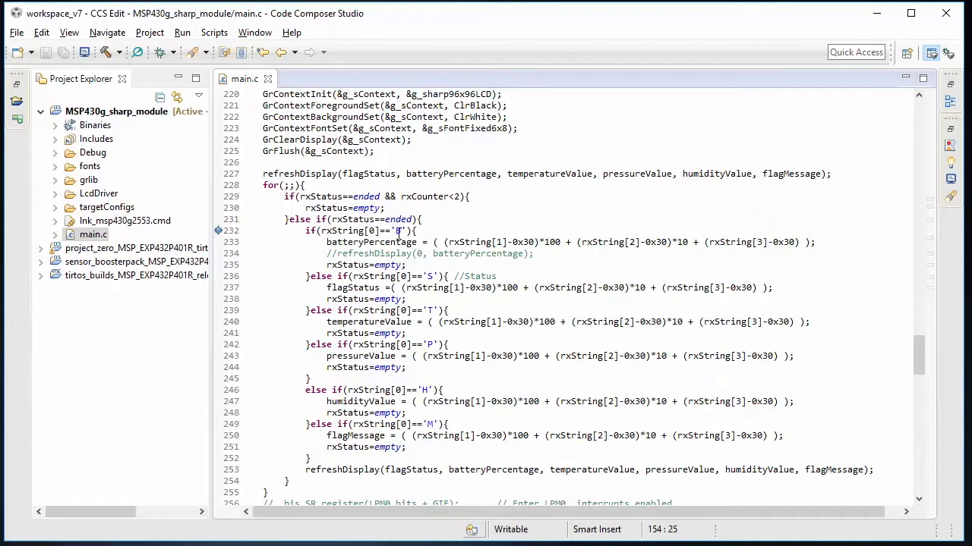
left_click(399, 230)
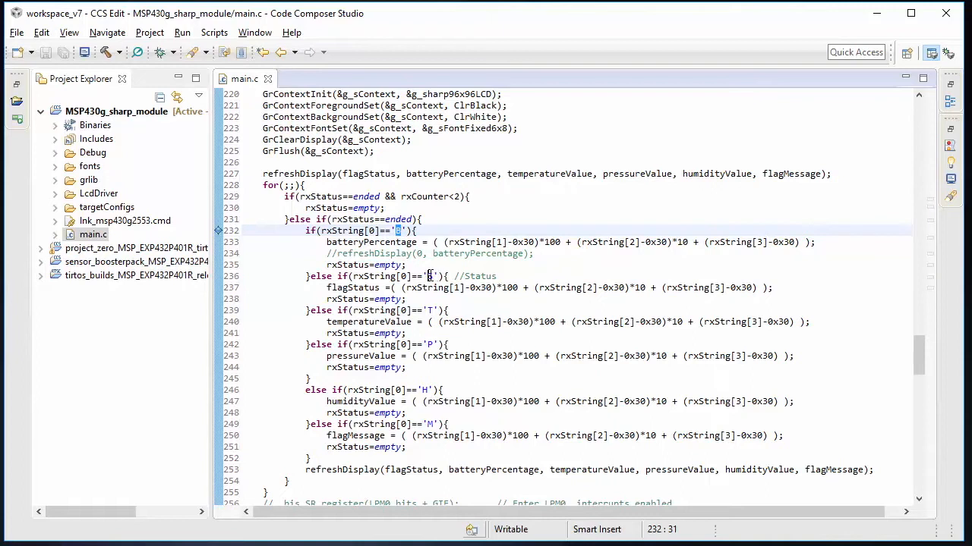
left_click(429, 275)
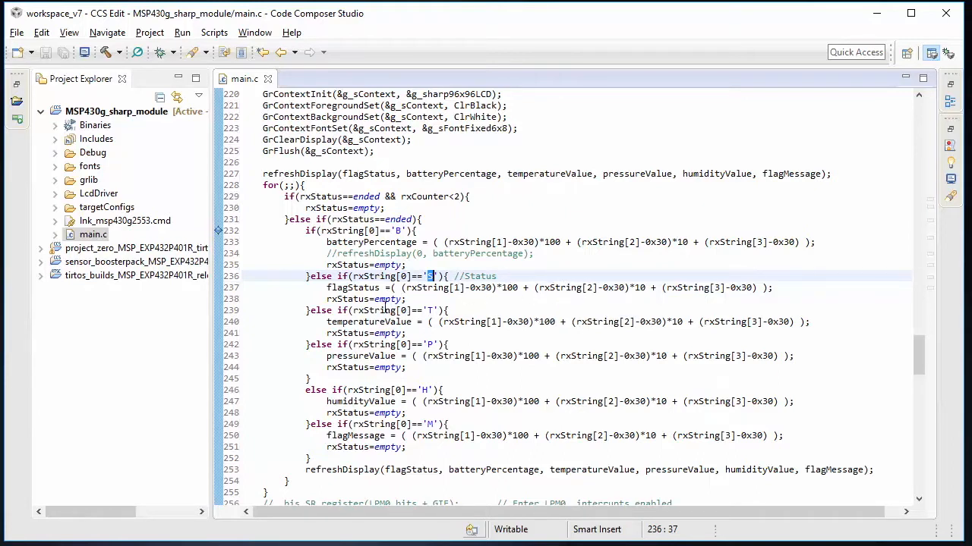
mouse_move(369, 474)
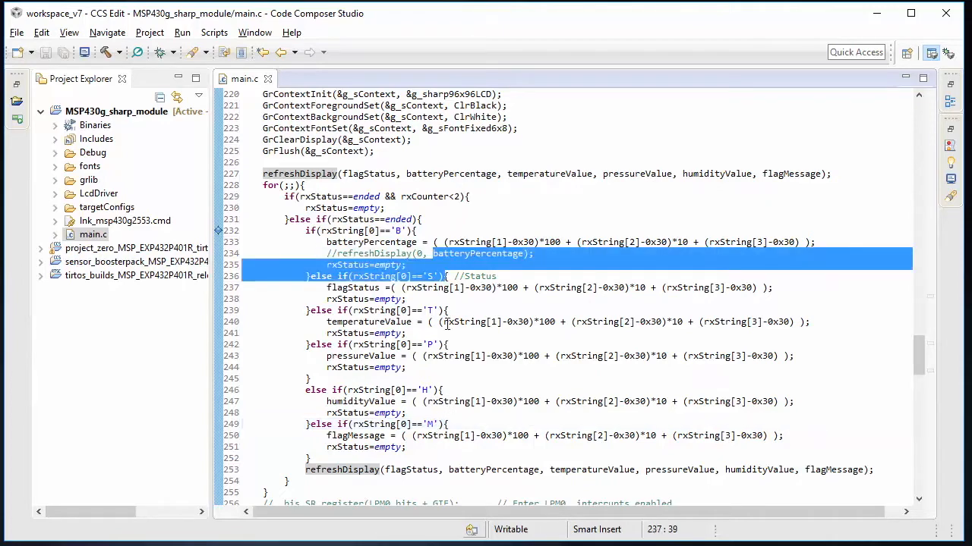
left_click_drag(447, 275, 443, 390)
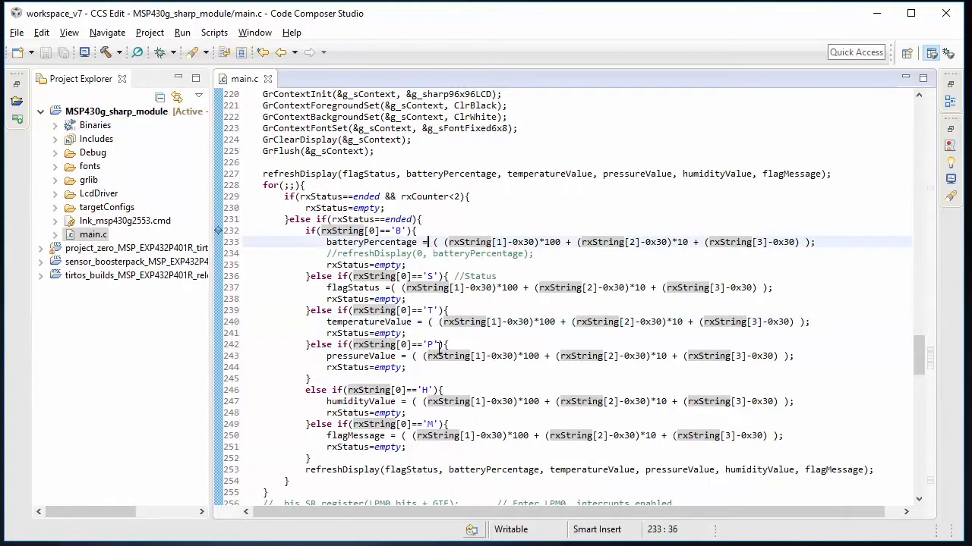
mouse_move(440, 355)
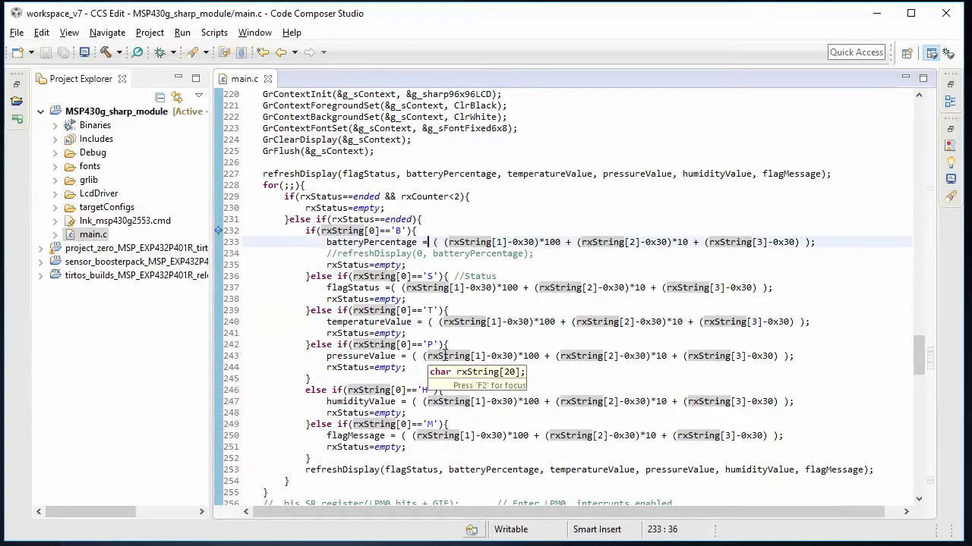
scroll("down", 3)
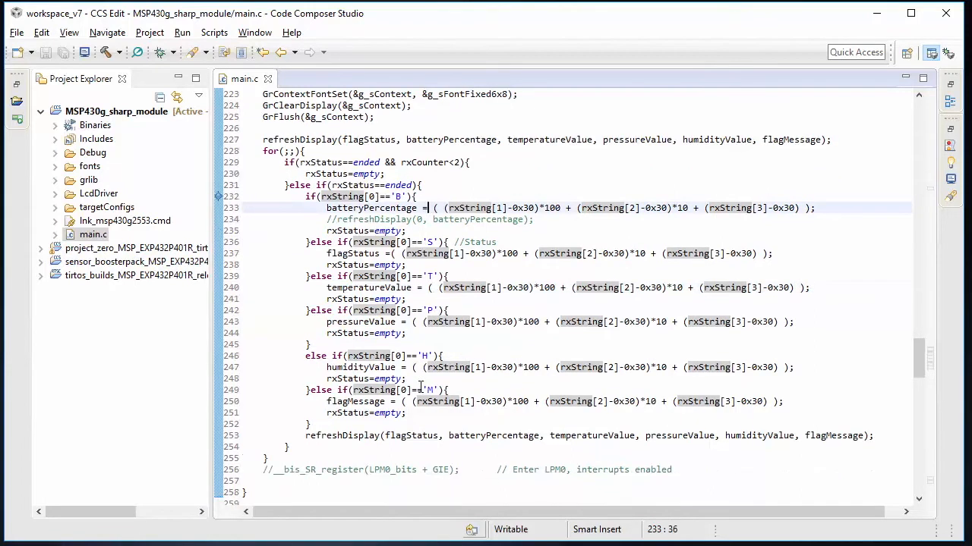
scroll("down", 3)
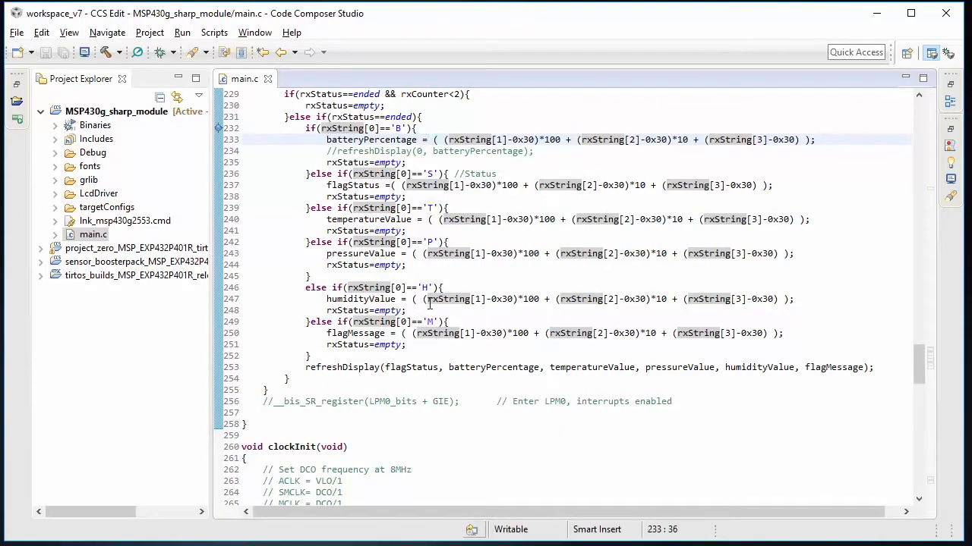
scroll("down", 3)
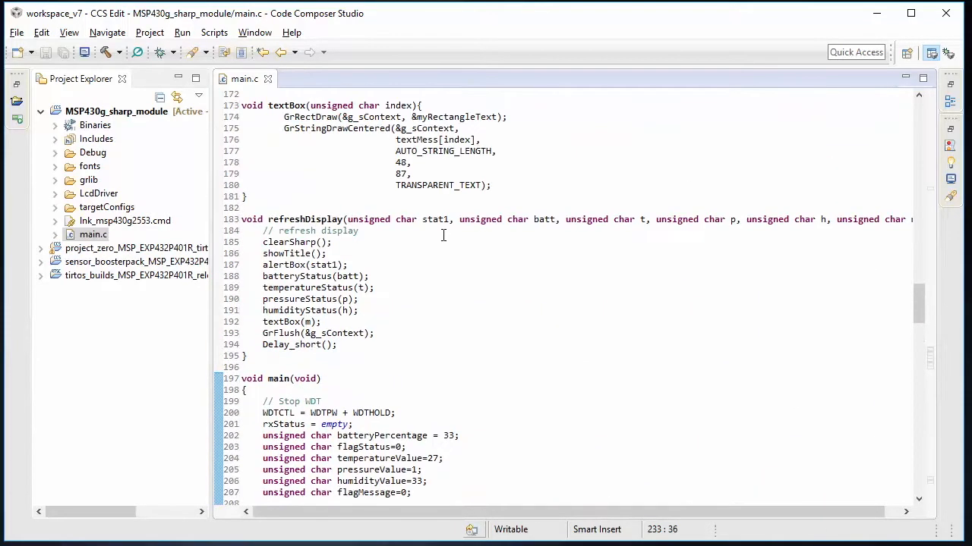
double_click(290, 242)
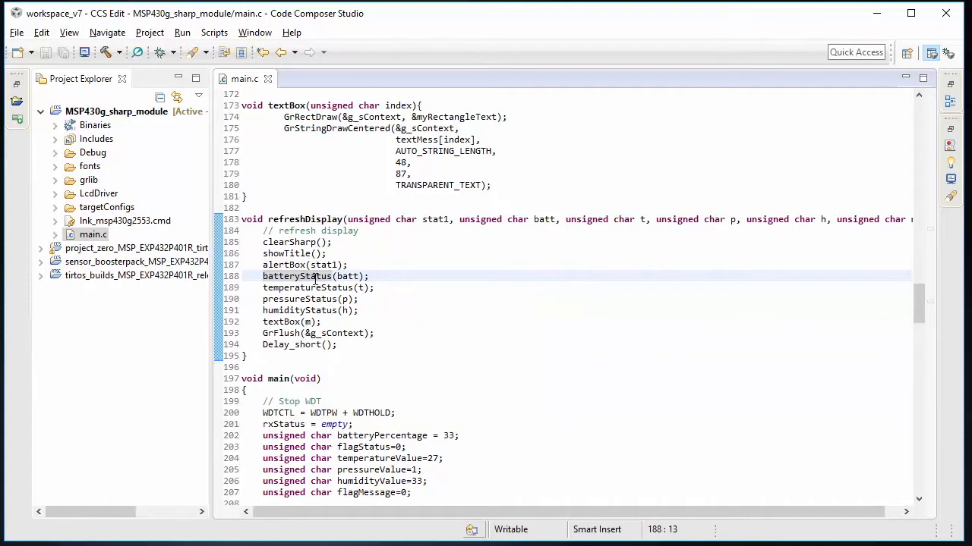
scroll("up", 3)
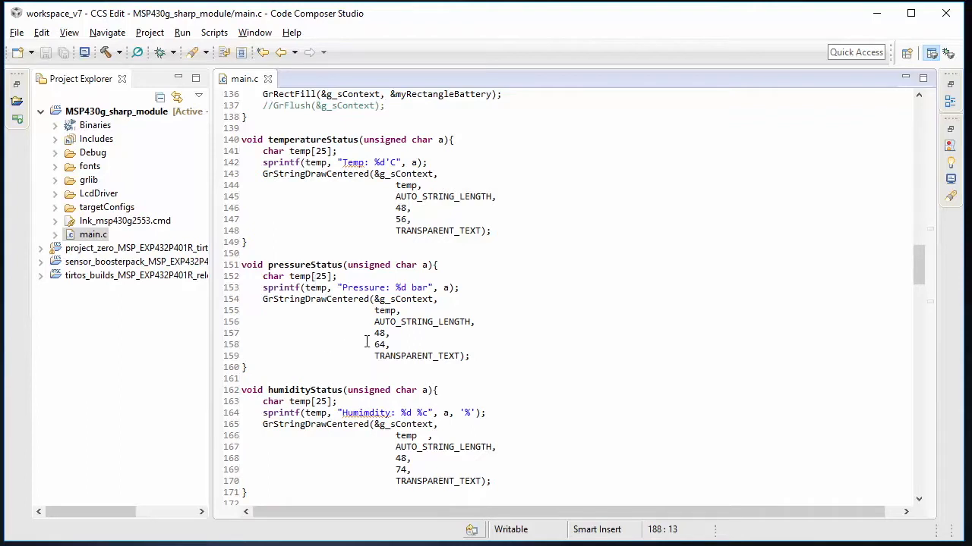
mouse_move(438, 394)
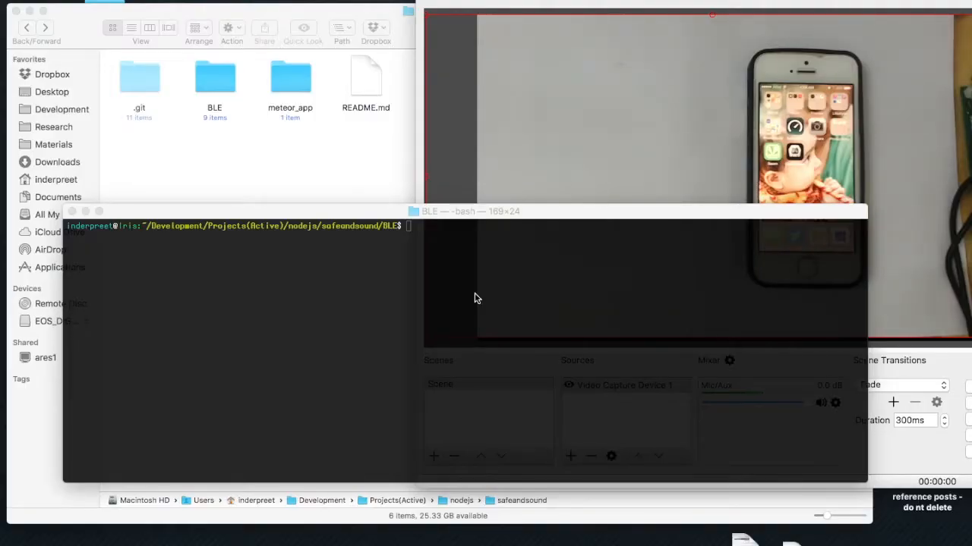
mouse_move(478, 268)
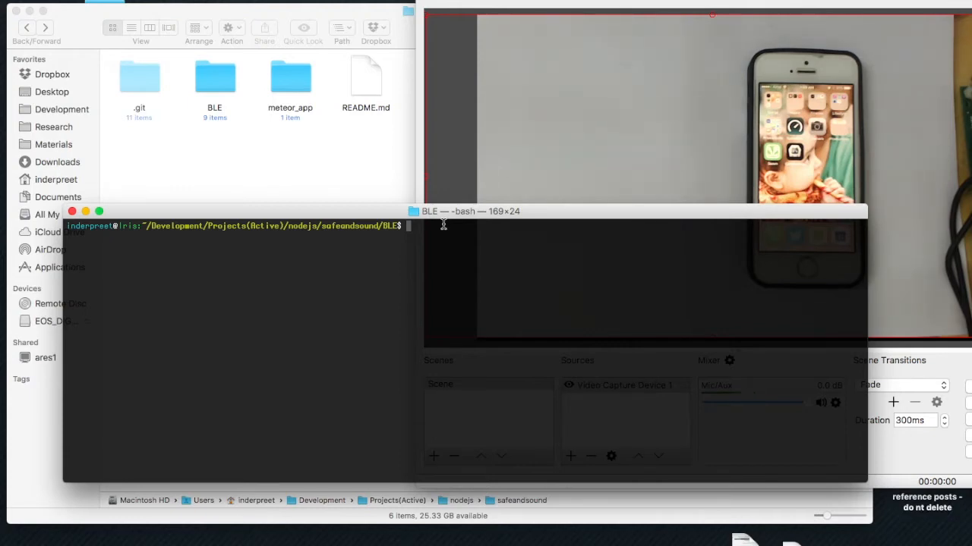
Step: Run node scanner1.js until beLight 0.2 with service ffb0 is reported, then stop it with Ctrl+C
type("node scanner1.js")
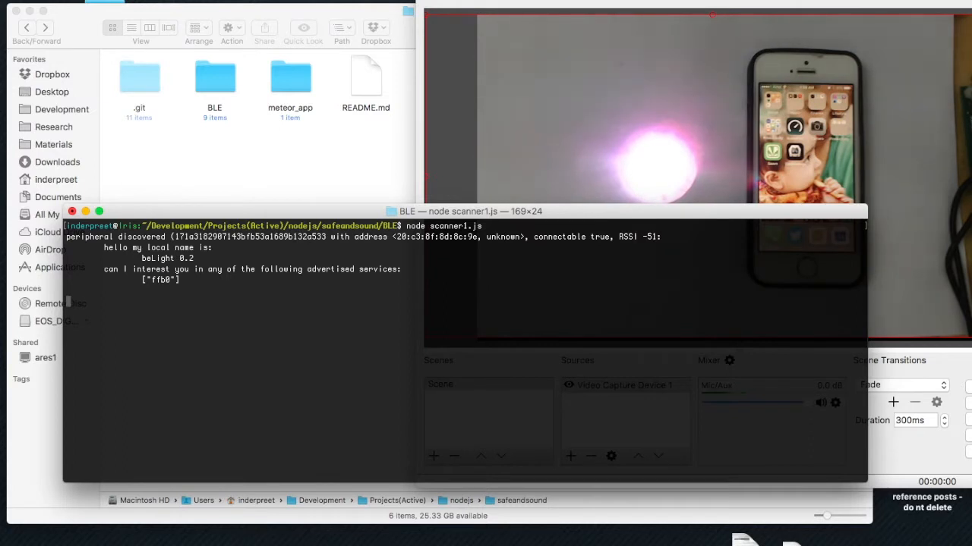
key("ctrl+c")
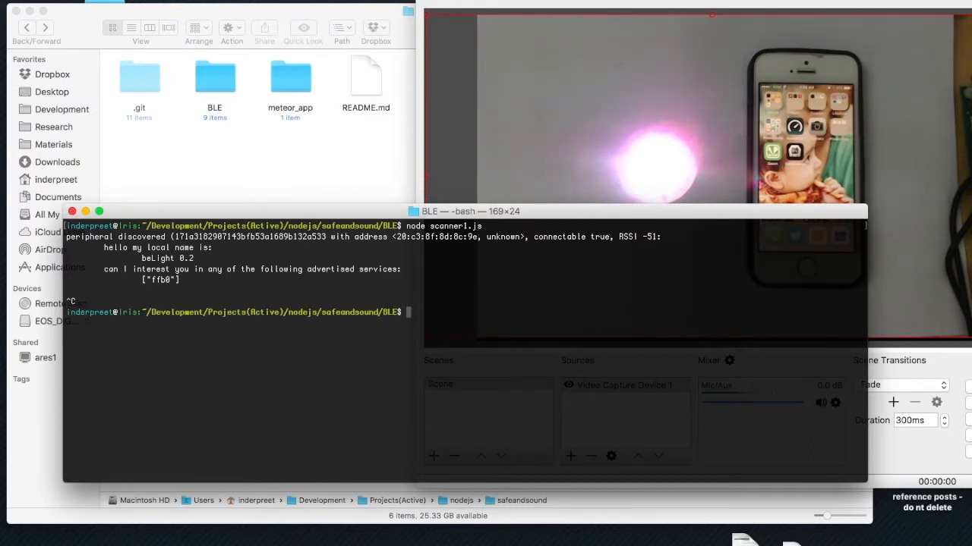
type("node")
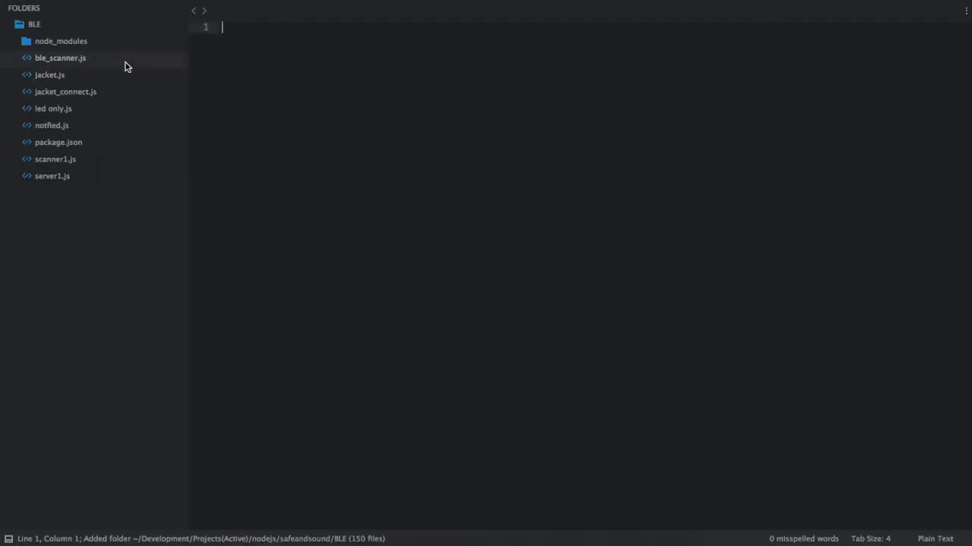
Step: Review ble_scanner.js and jacket.js, then bring up jacket_connect.js with its connect functions
left_click(60, 58)
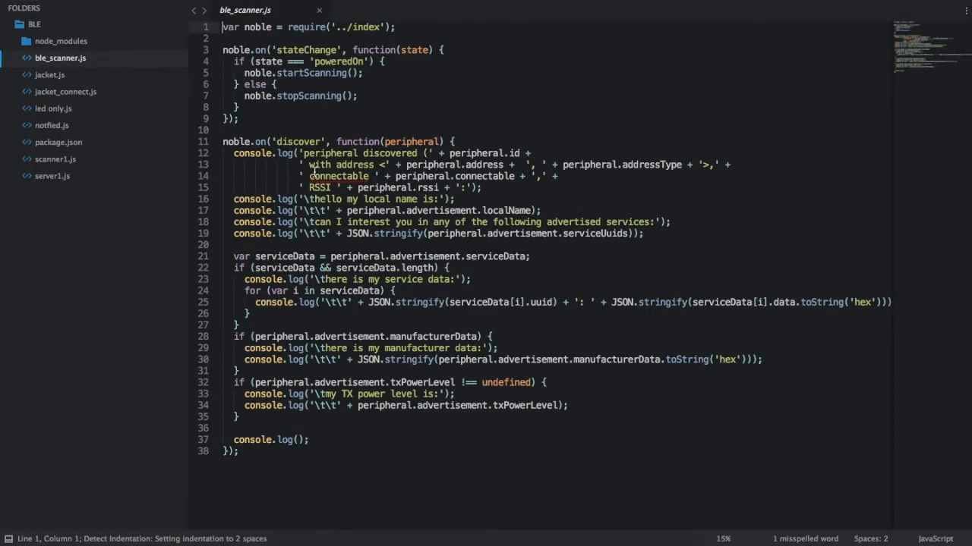
left_click(50, 74)
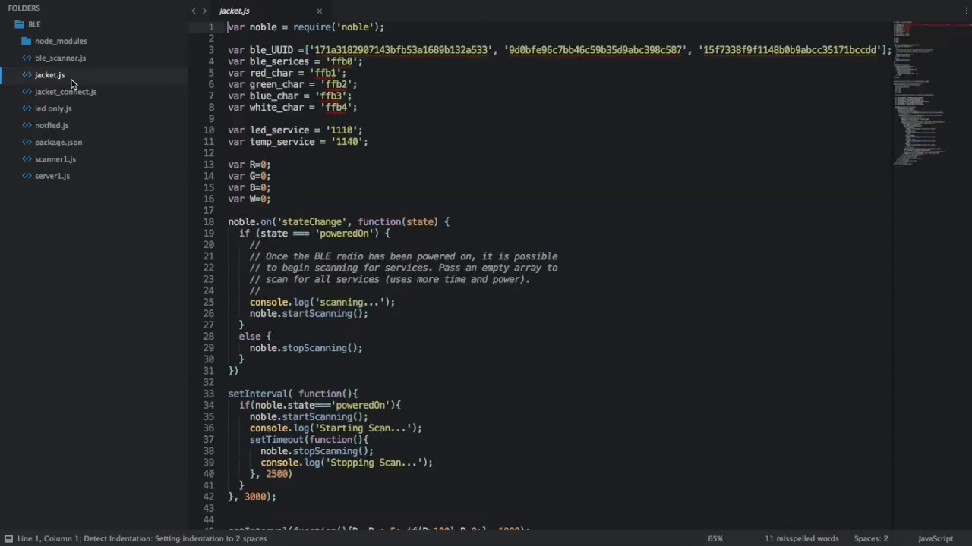
scroll("down", 3)
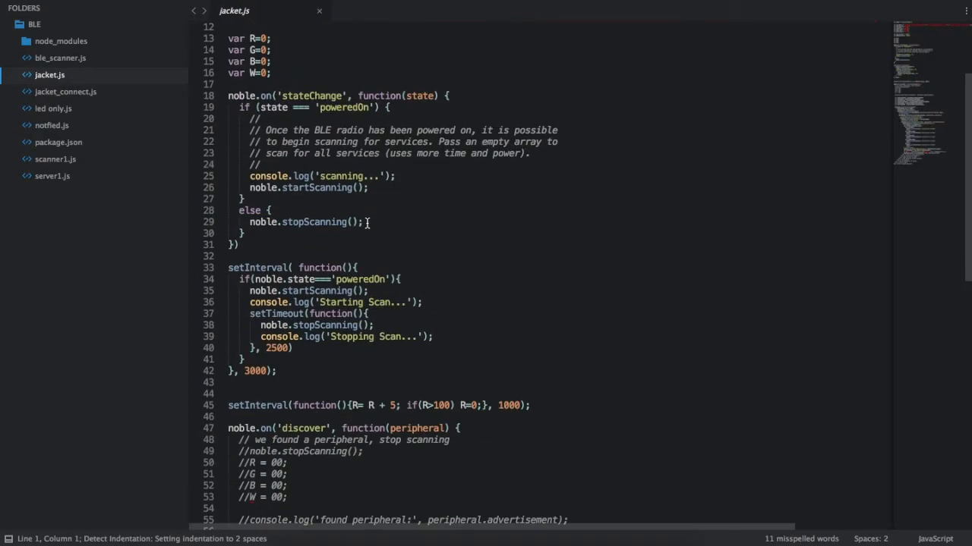
scroll("down", 3)
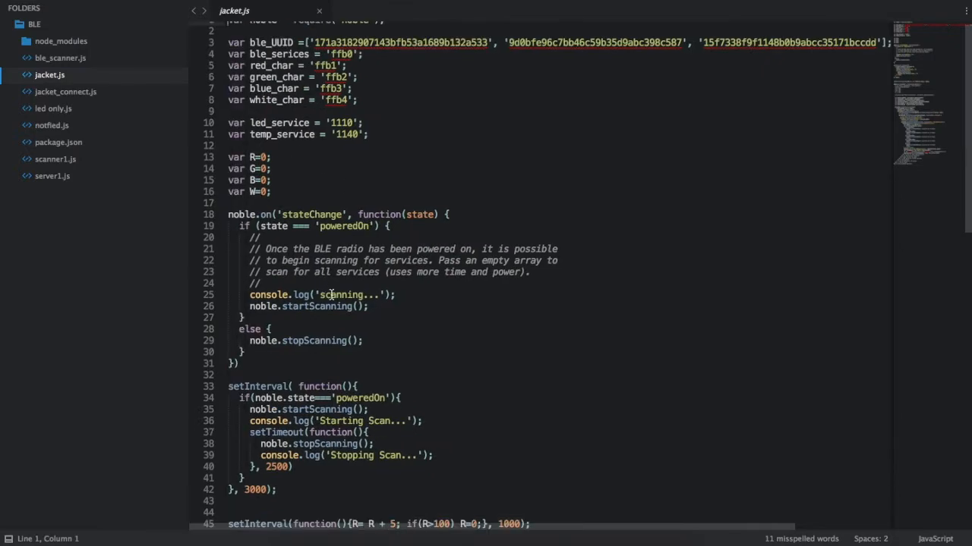
scroll("down", 3)
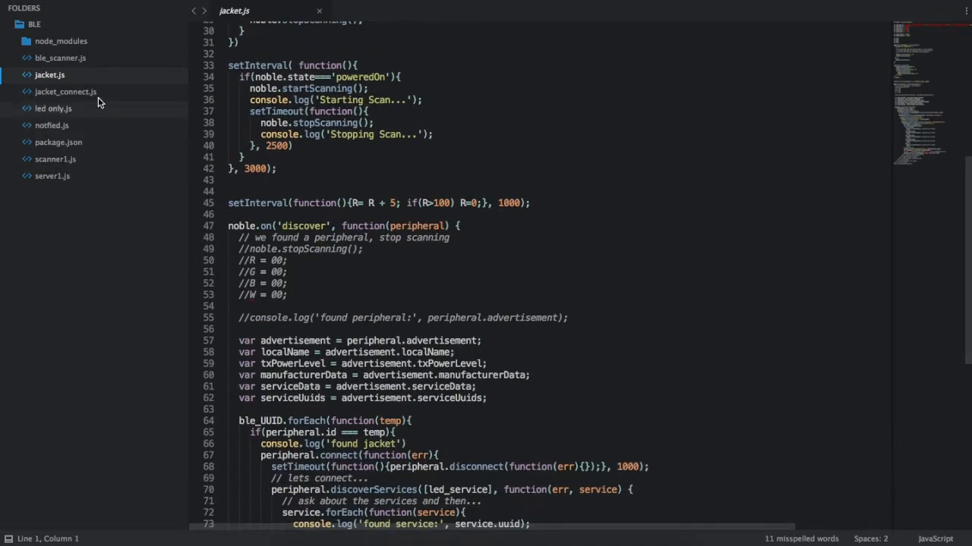
left_click(65, 91)
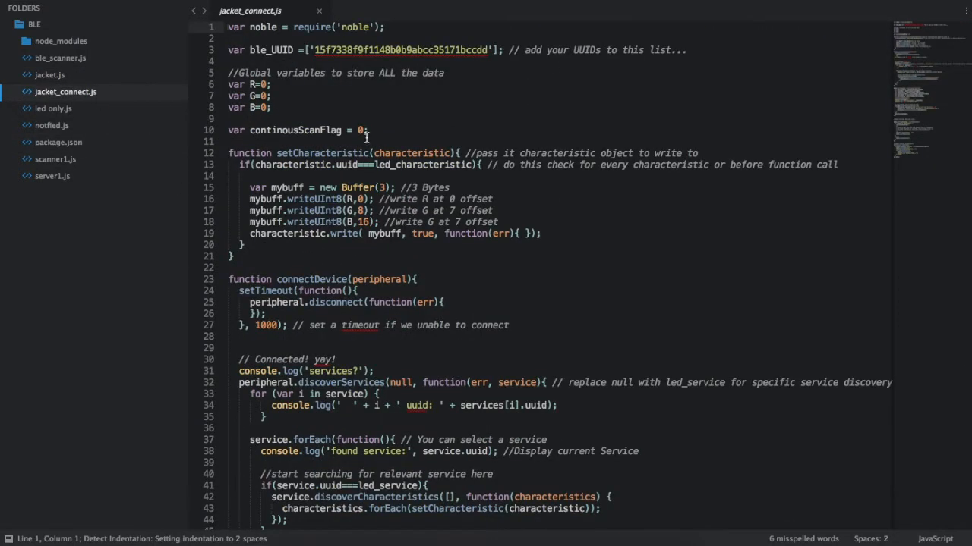
Step: Select the device UUID in jacket_connect.js, read its scanning logic, then switch to led only.js
double_click(394, 50)
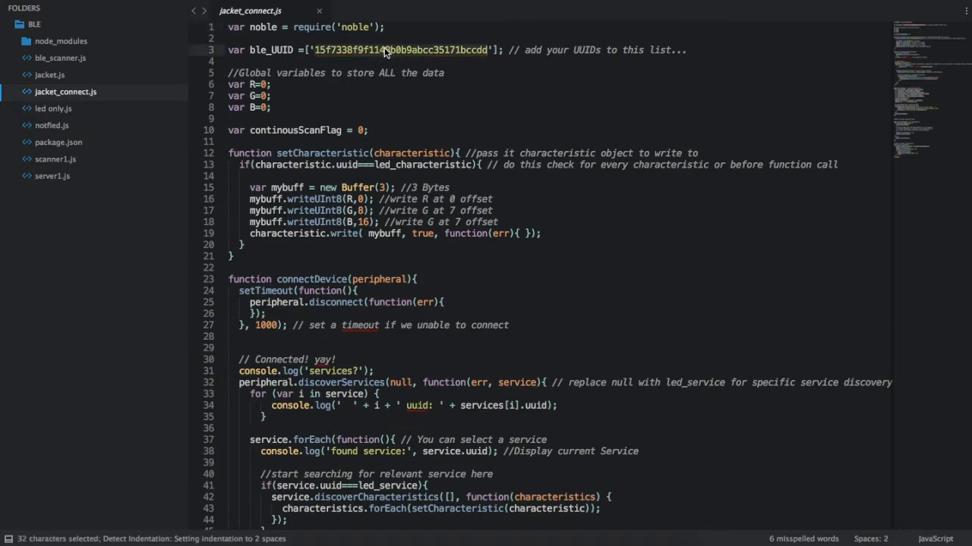
scroll("down", 3)
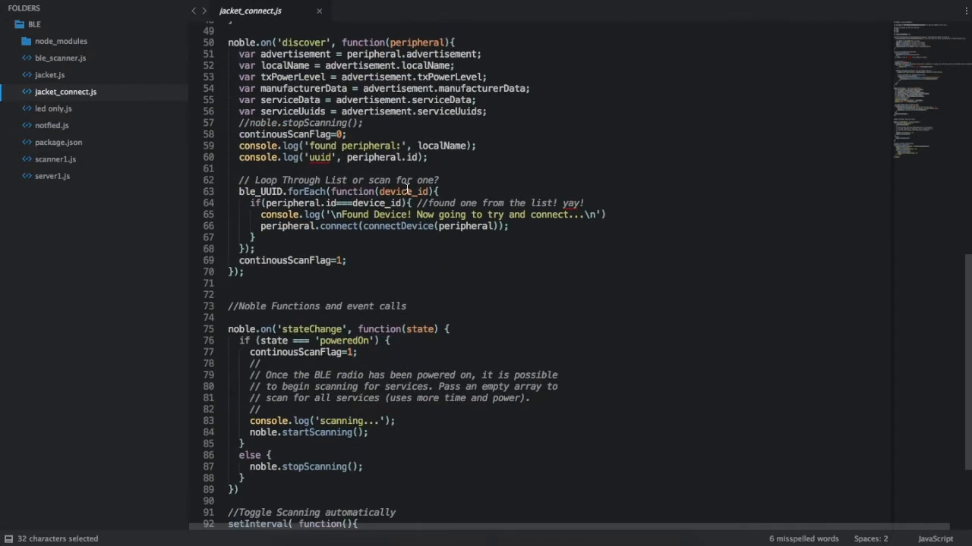
scroll("down", 3)
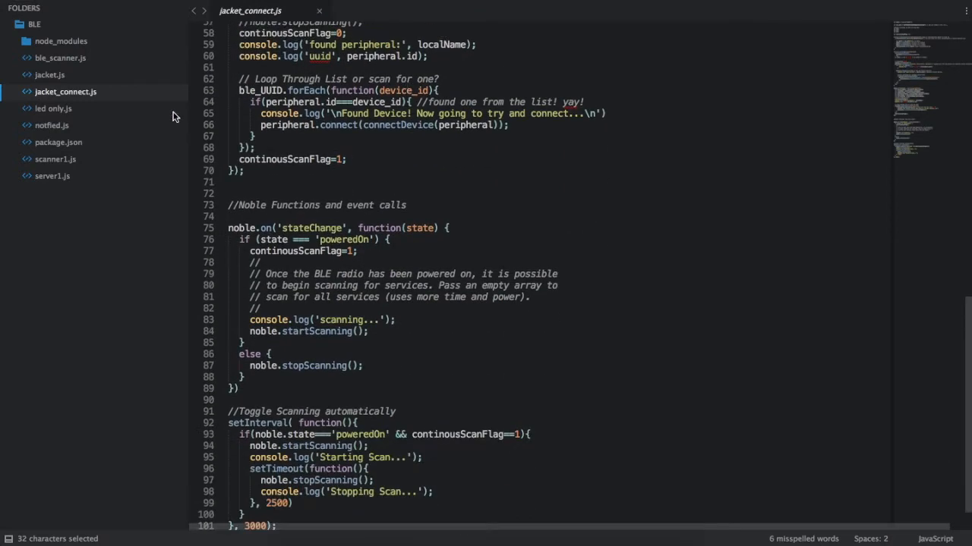
left_click(53, 108)
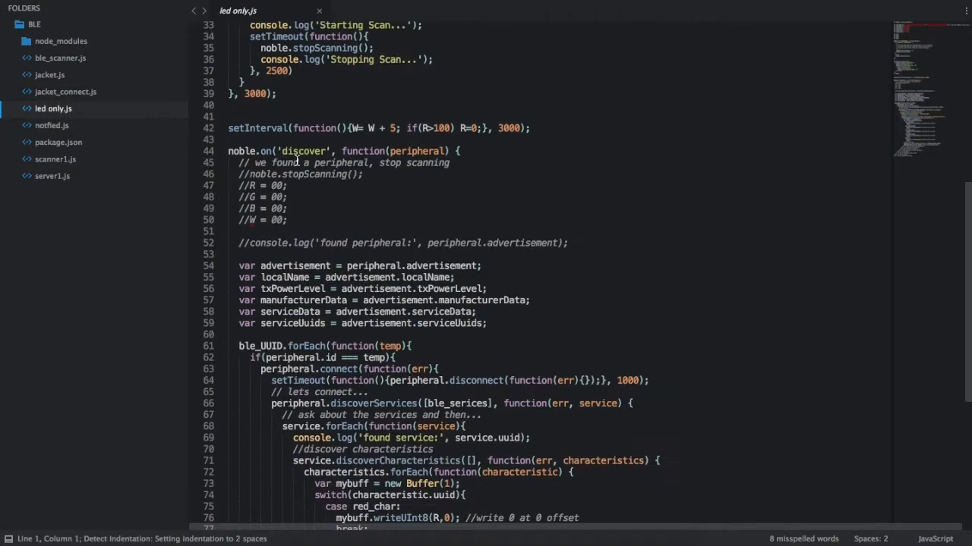
Step: View scanner1.js, then server1.js, the small HTTP server listening on port 8080
left_click(52, 126)
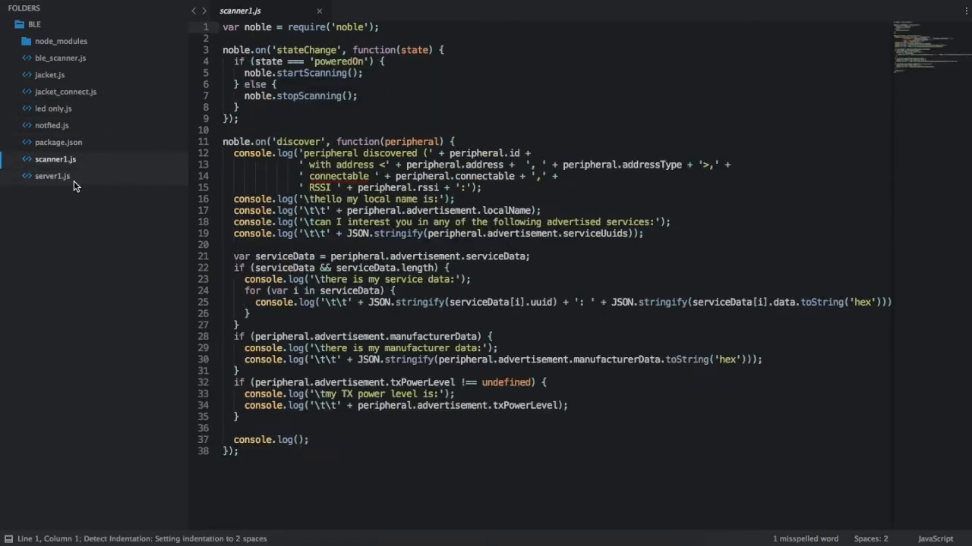
left_click(52, 175)
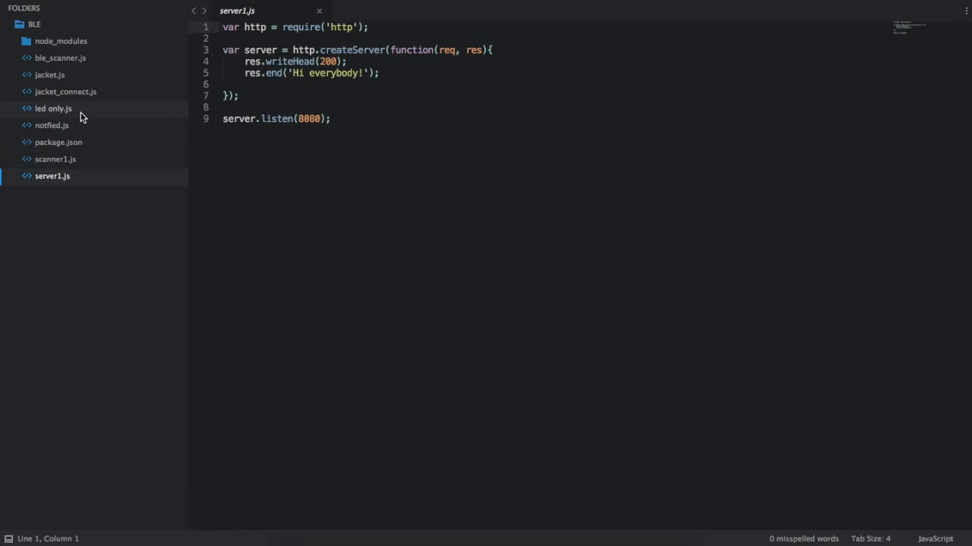
mouse_move(319, 14)
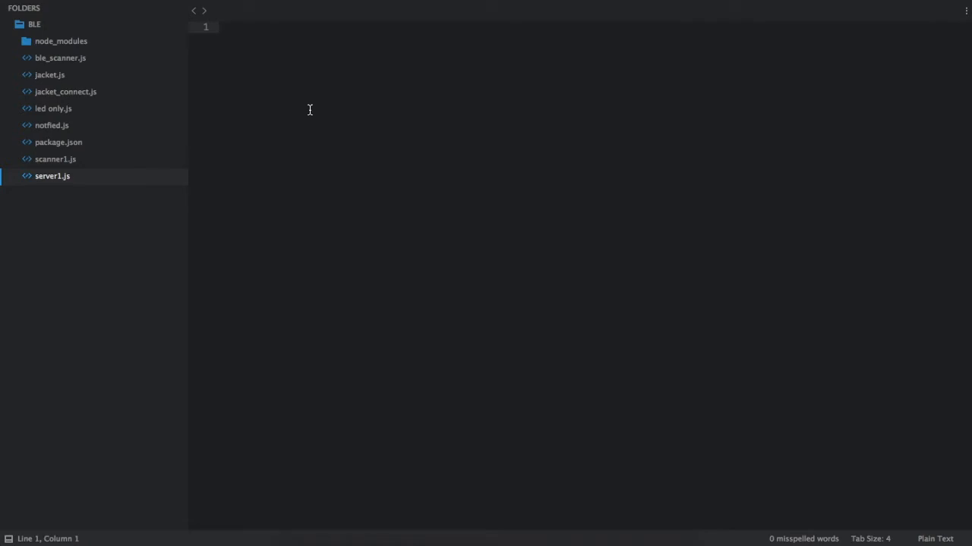
mouse_move(245, 106)
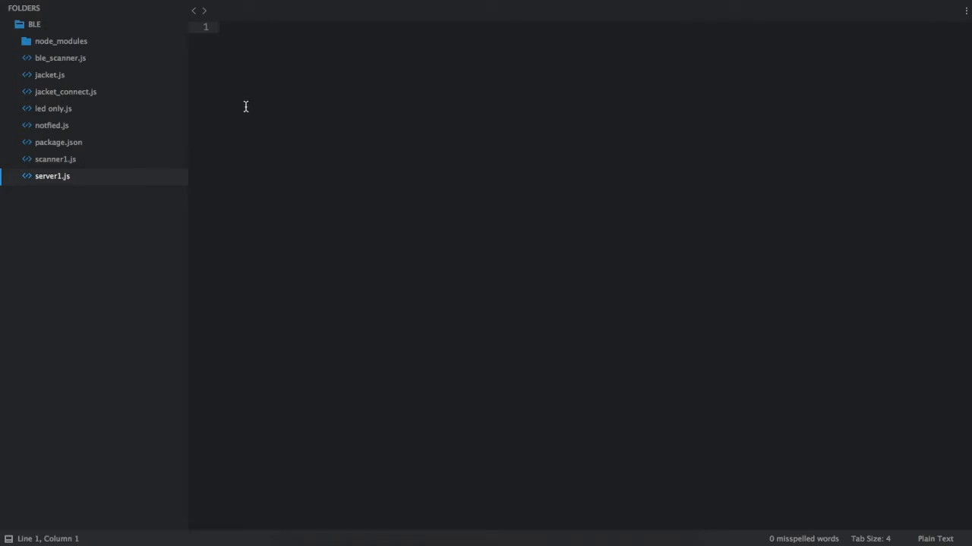